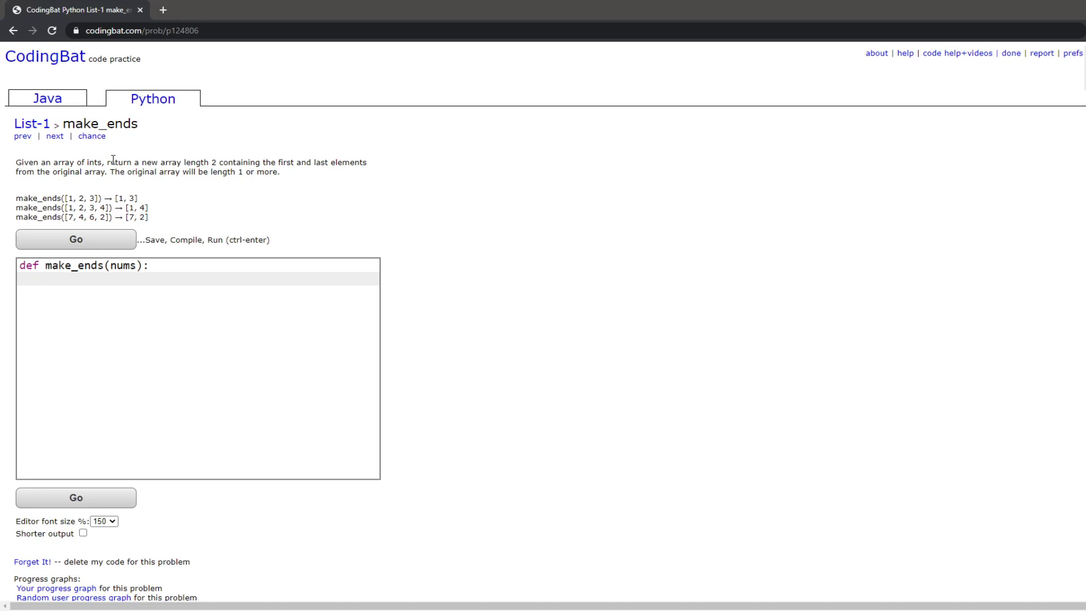
{"action": "mouse_move", "coordinate": [232, 185]}
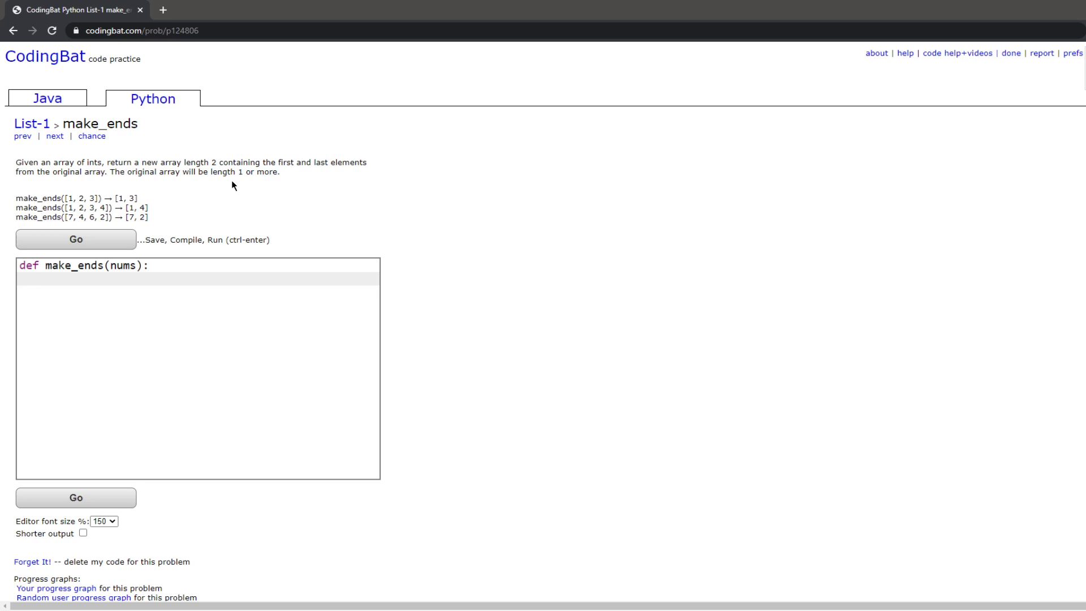
{"action": "mouse_move", "coordinate": [74, 174]}
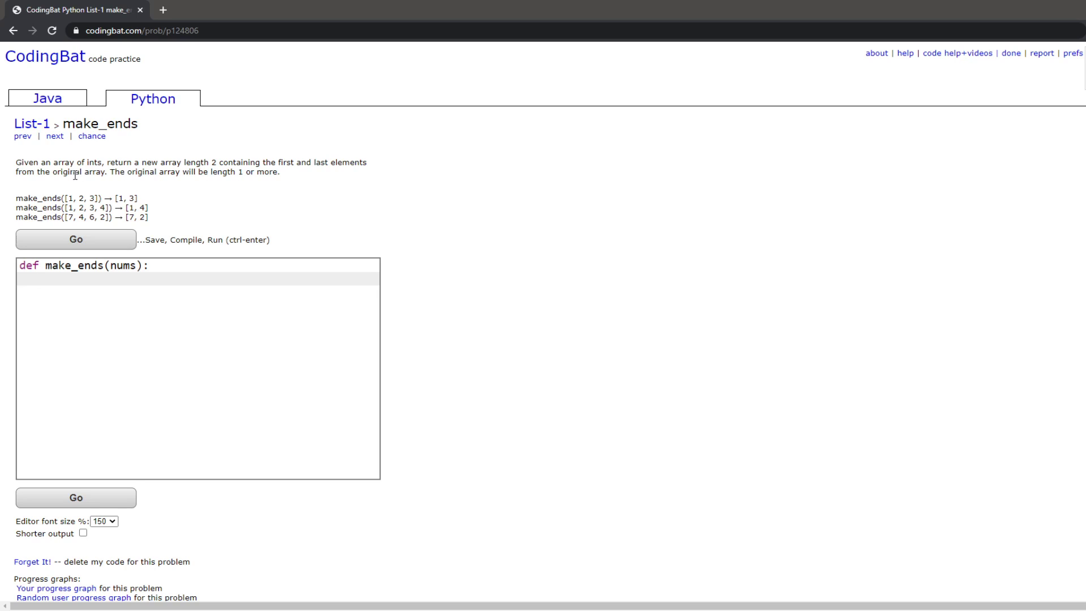
{"action": "mouse_move", "coordinate": [111, 189]}
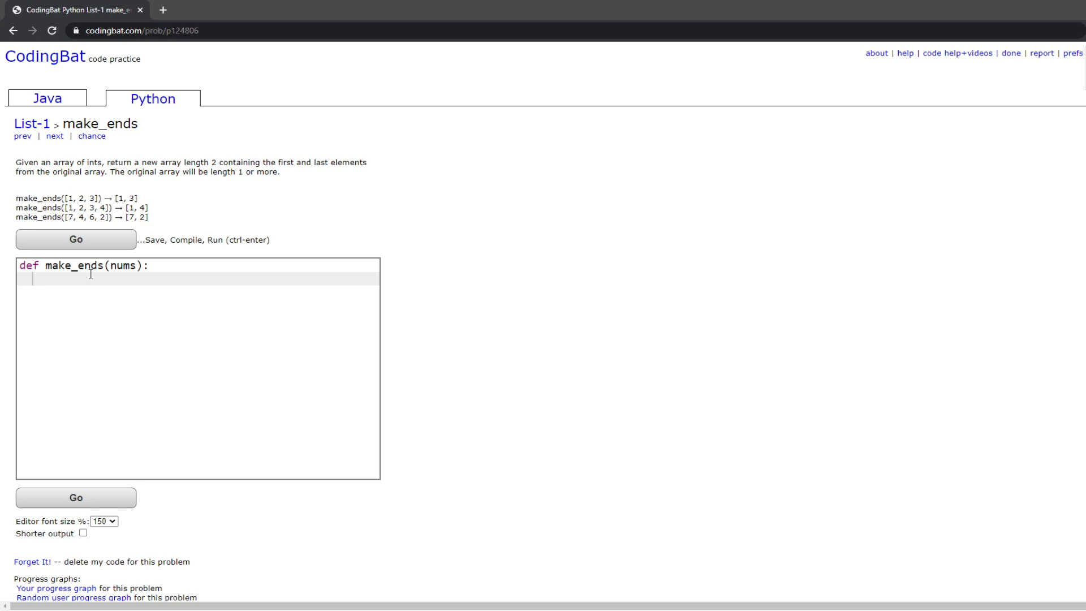
Step: Enter return [nums[0],nums[-1]] as the body and run it so every test shows All Correct
{"action": "type", "text": "return ["}
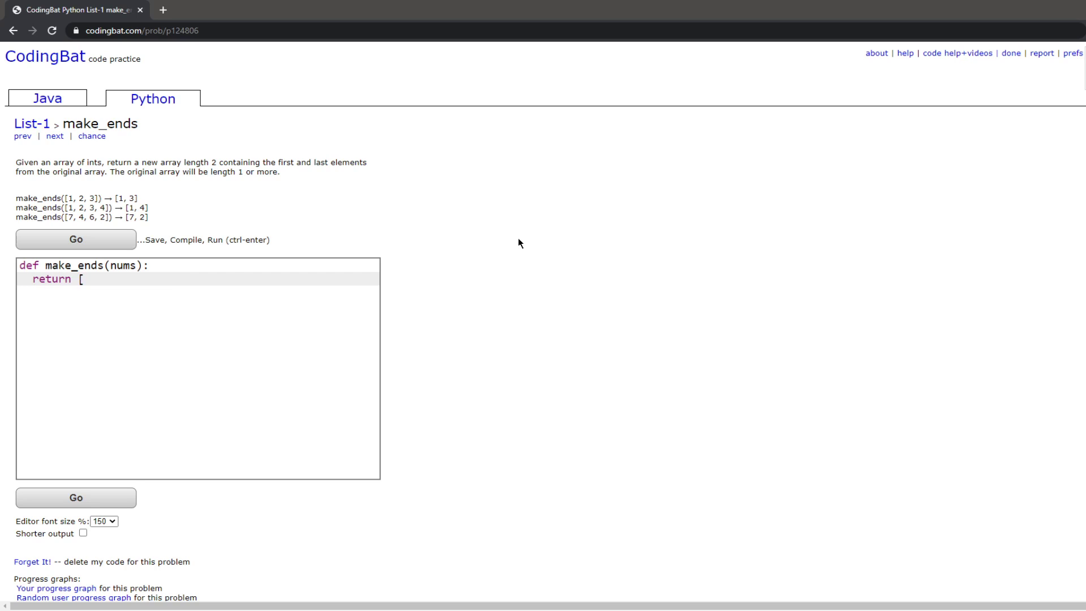
{"action": "type", "text": "nums[0"}
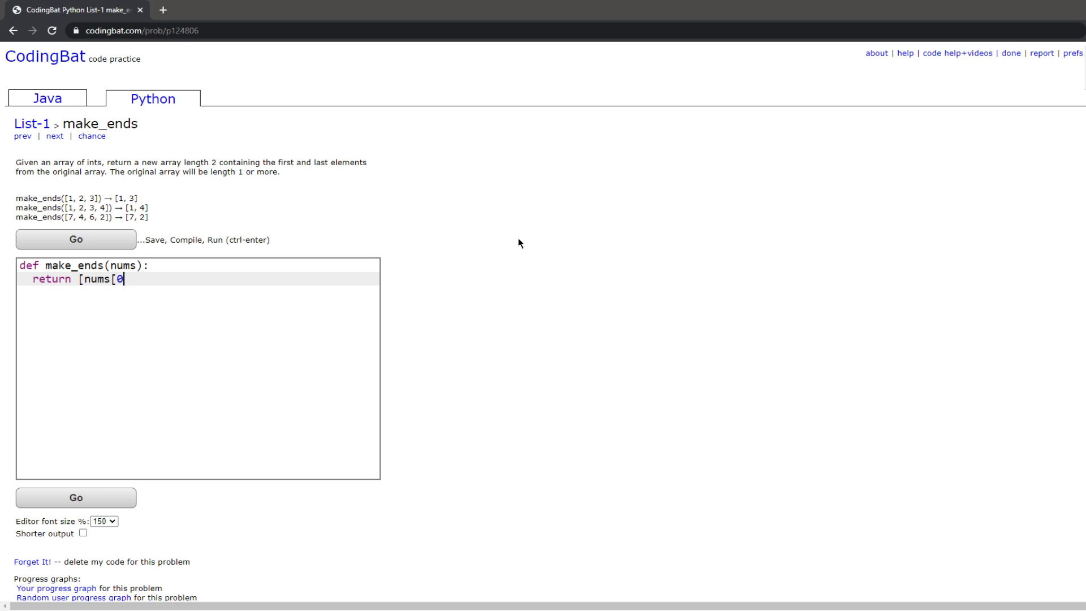
{"action": "type", "text": "],"}
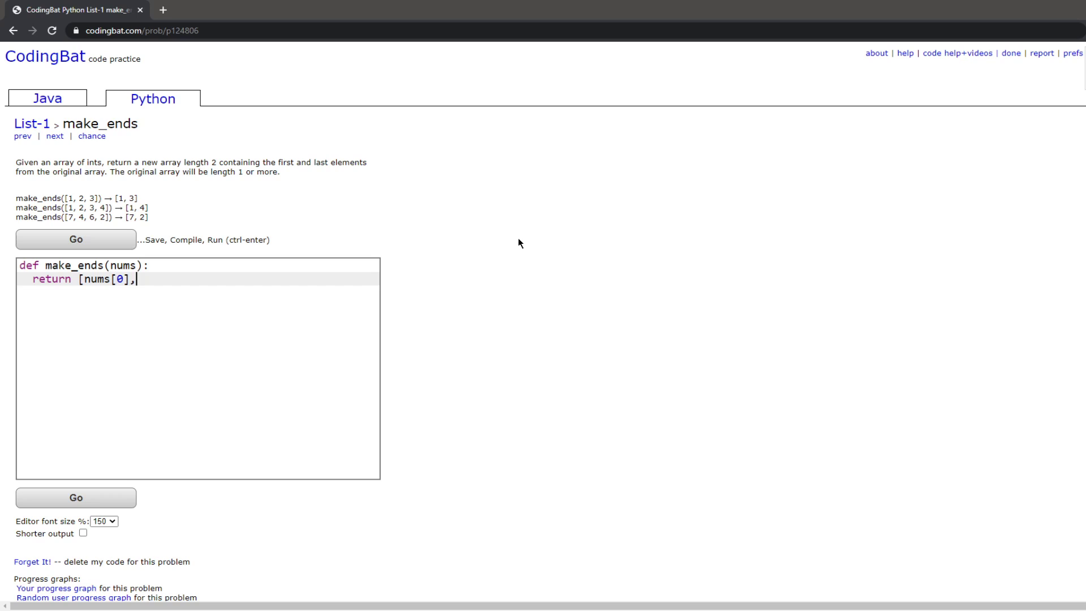
{"action": "type", "text": "nums"}
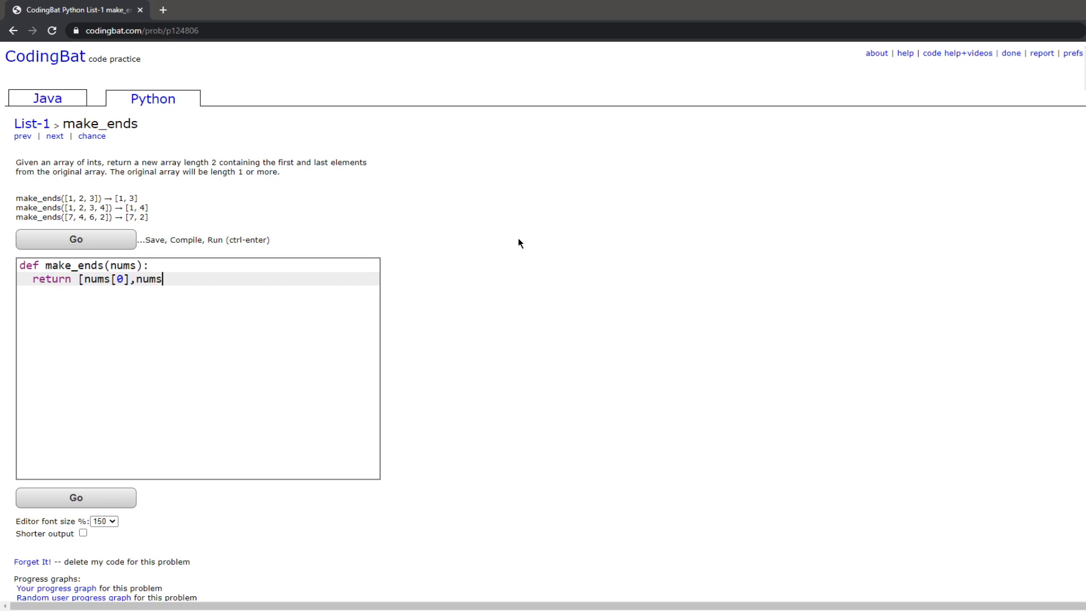
{"action": "type", "text": "[-1"}
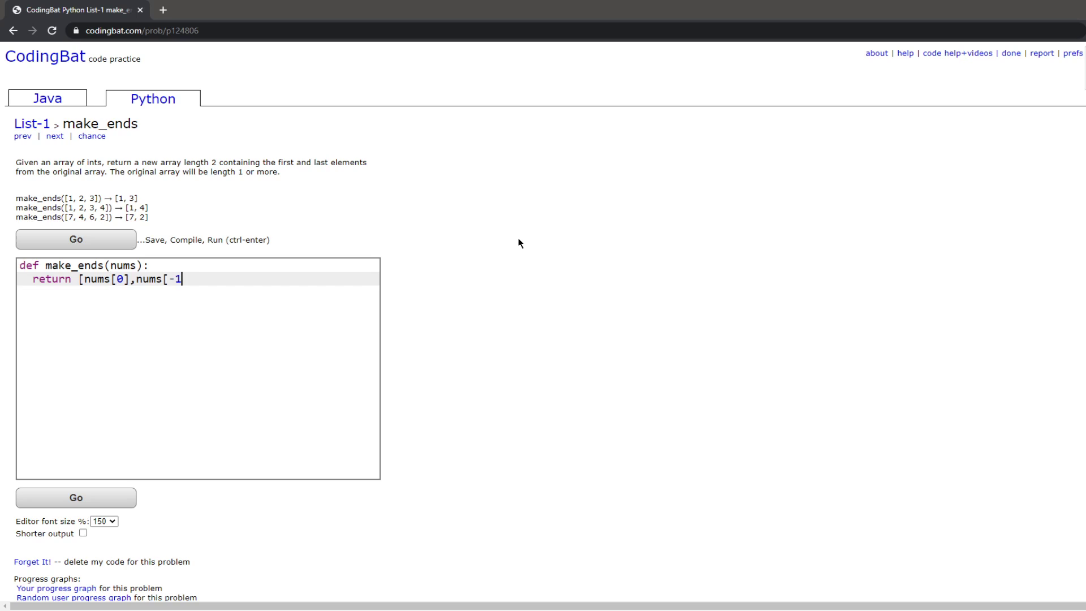
{"action": "type", "text": "]]"}
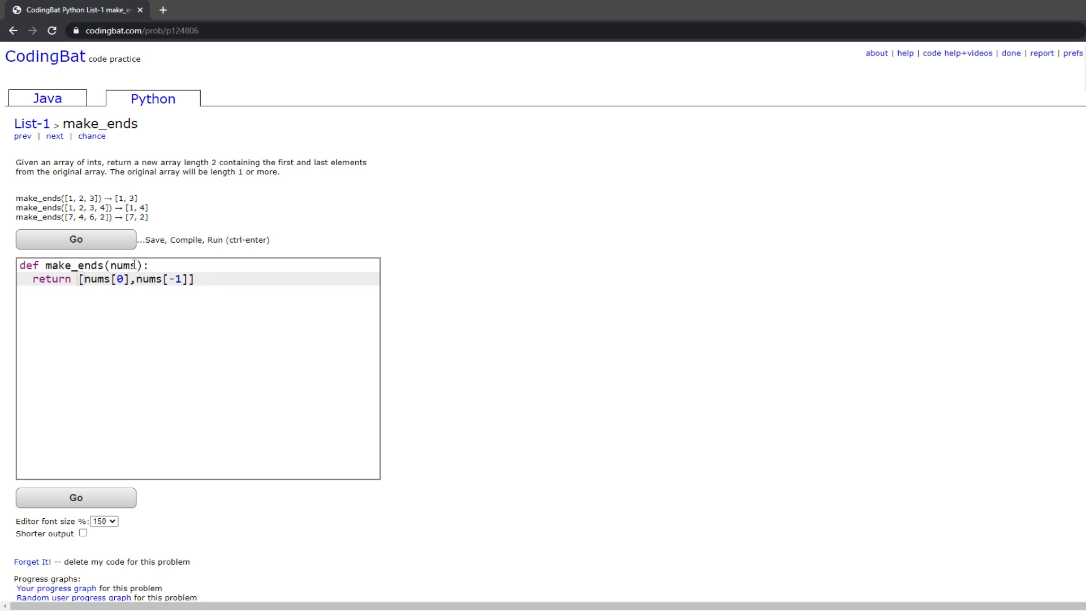
{"action": "left_click", "coordinate": [74, 238]}
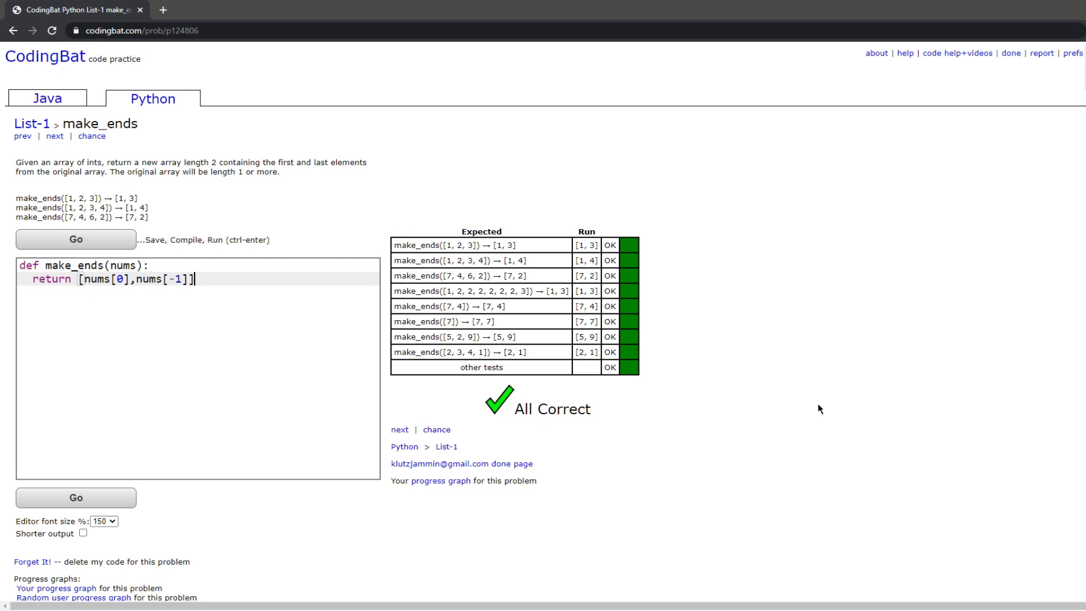